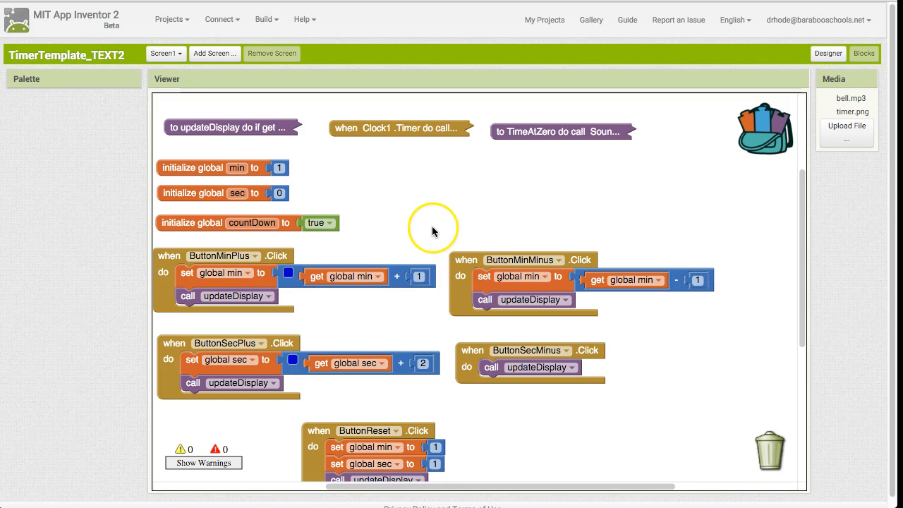
{"action": "mouse_move", "coordinate": [422, 491]}
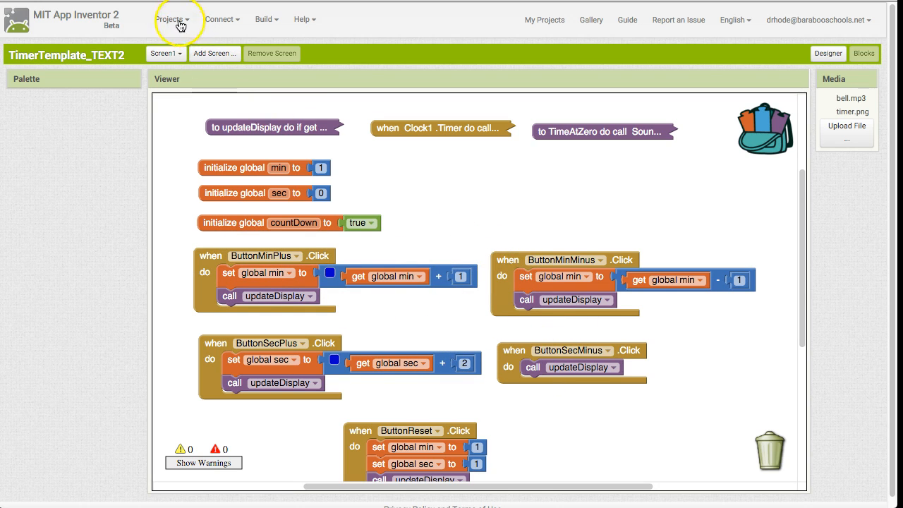
- Save the project as a new copy named TimerTemplate_TEXT2_moreButton via Save project as
{"action": "left_click", "coordinate": [172, 19]}
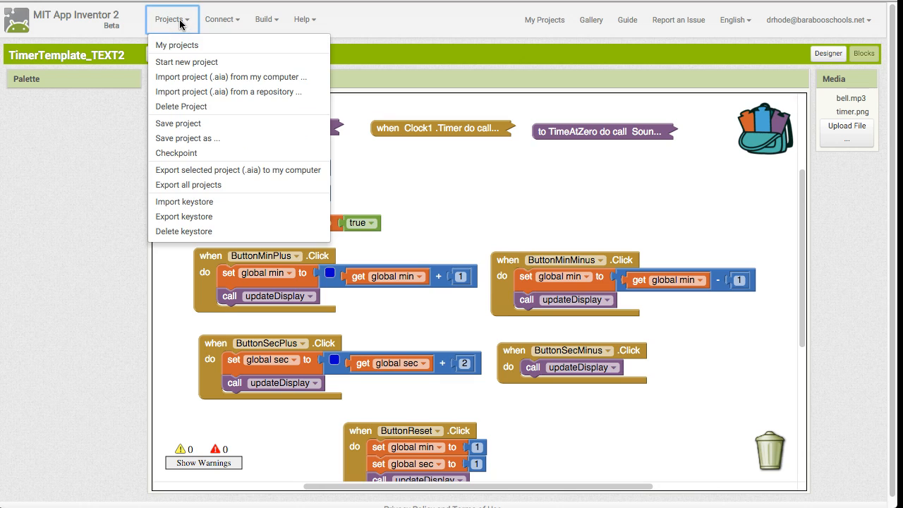
{"action": "mouse_move", "coordinate": [184, 98]}
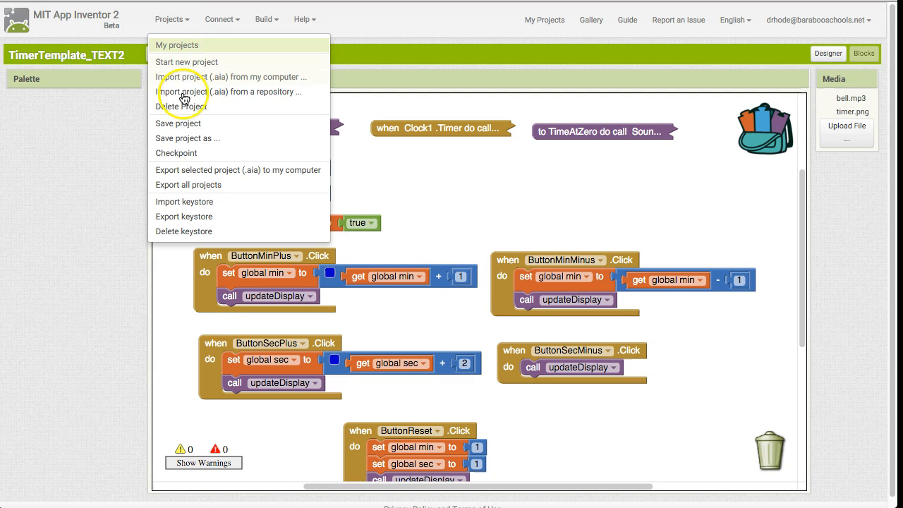
{"action": "left_click", "coordinate": [187, 138]}
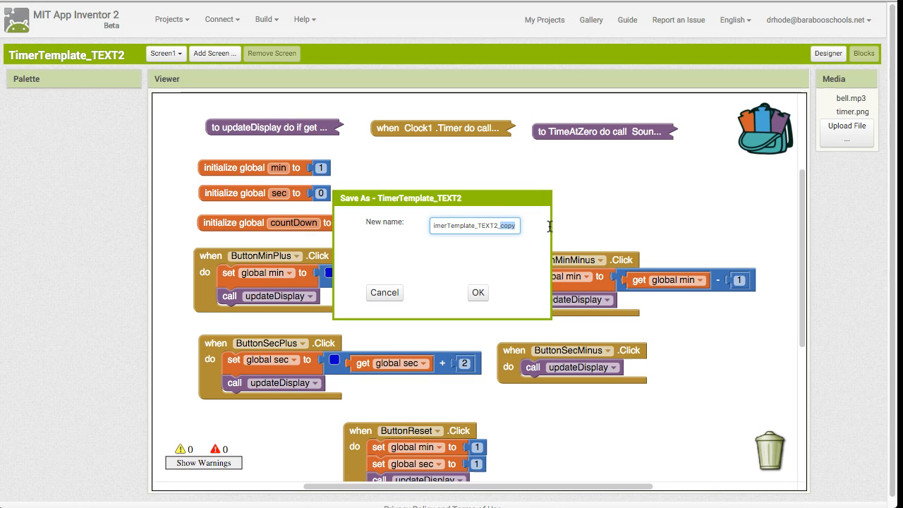
{"action": "type", "text": "_moreButton"}
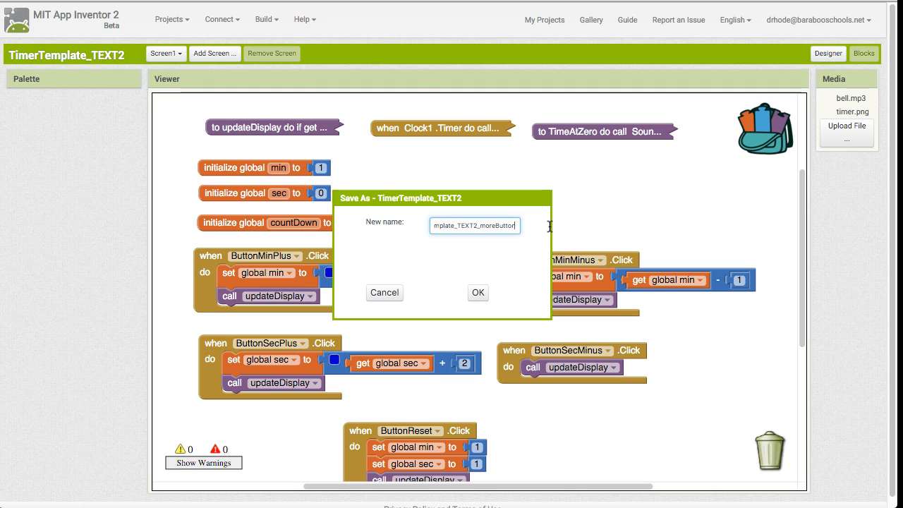
{"action": "mouse_move", "coordinate": [365, 282]}
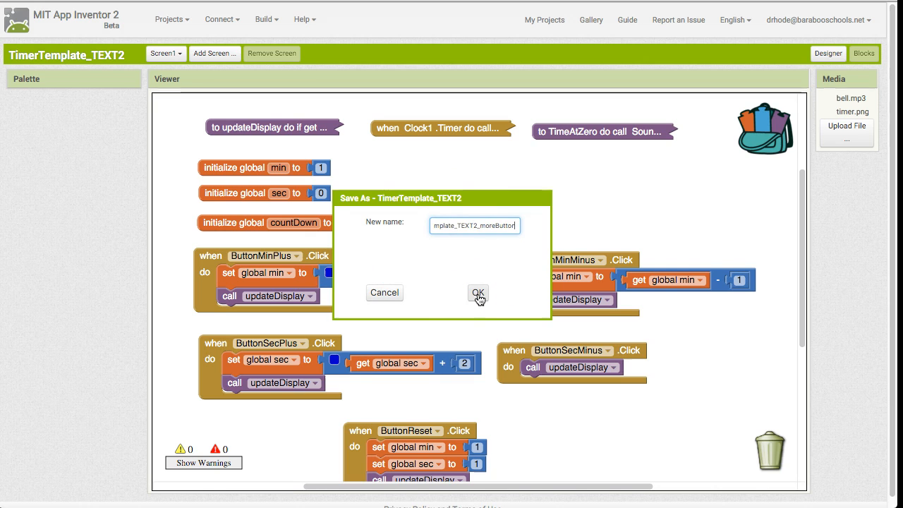
{"action": "left_click", "coordinate": [479, 293]}
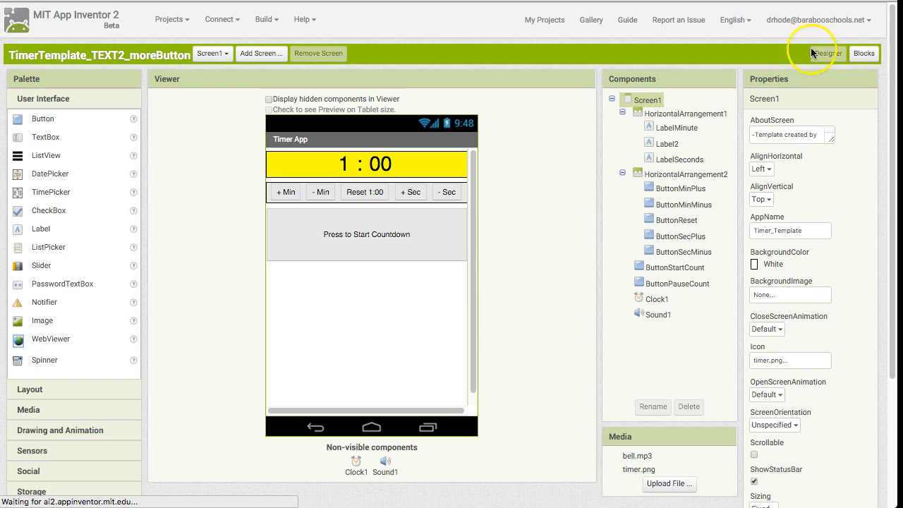
- In the copy's blocks, make ButtonMinPlus add 100 and ButtonSecPlus add 200
{"action": "left_click", "coordinate": [863, 54]}
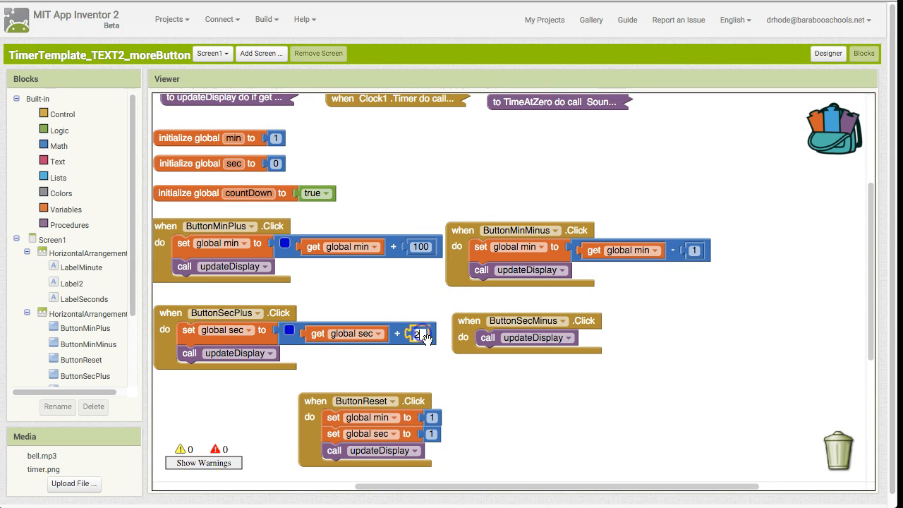
{"action": "type", "text": "200"}
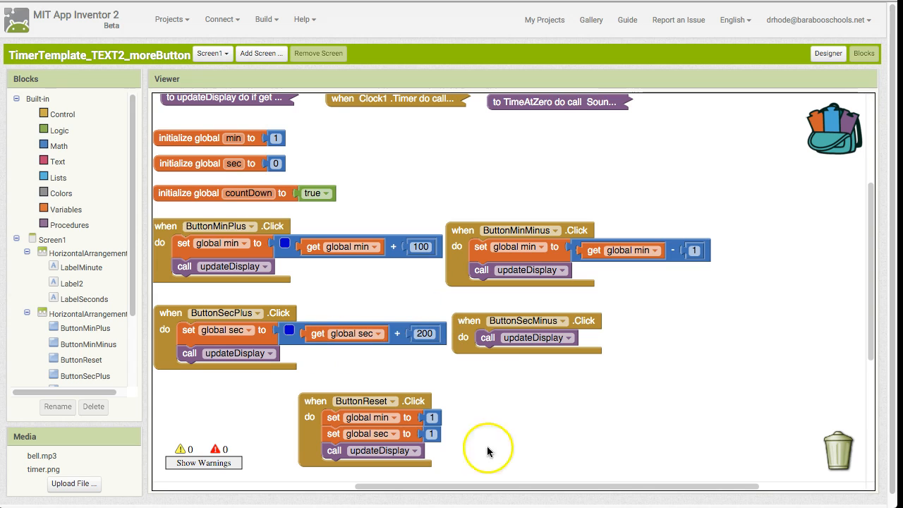
{"action": "mouse_move", "coordinate": [172, 19]}
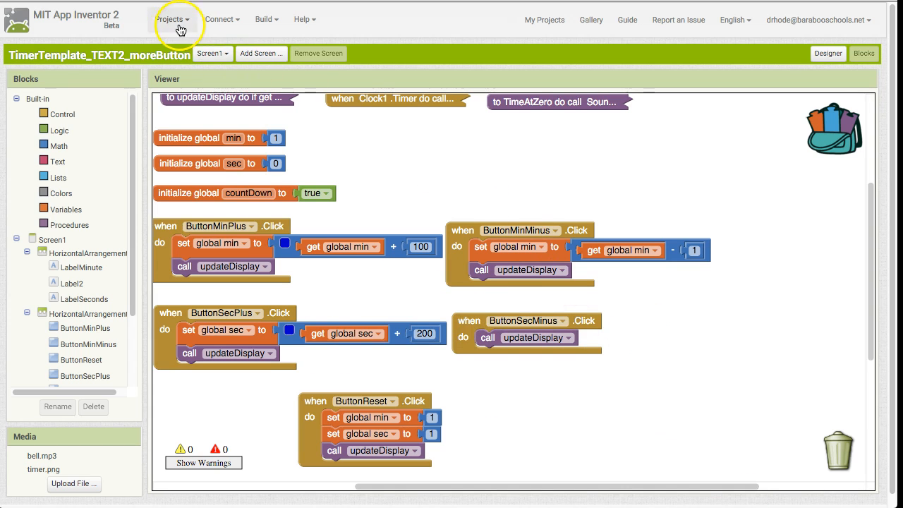
- Reopen the original TimerTemplate_TEXT2 project, whose blocks still add 1 and 2
{"action": "left_click", "coordinate": [171, 19]}
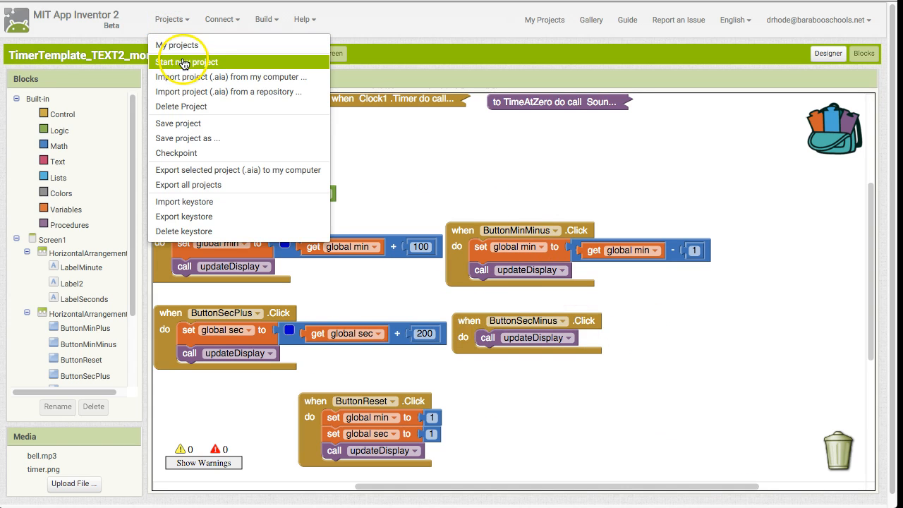
{"action": "left_click", "coordinate": [182, 44]}
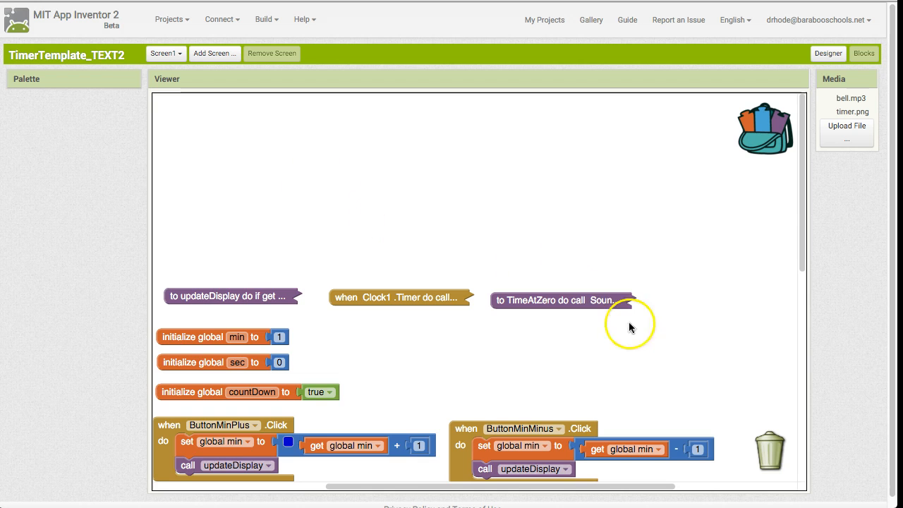
{"action": "scroll", "scroll_direction": "down", "scroll_amount": 3}
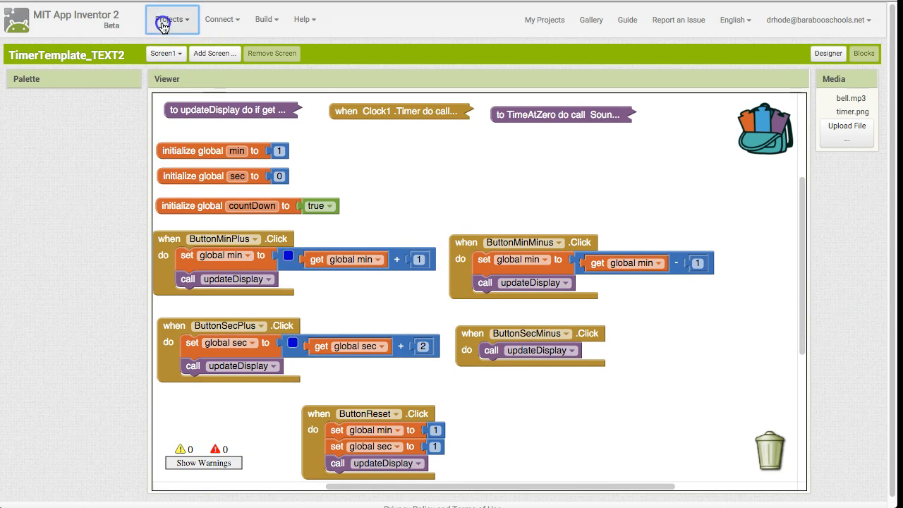
{"action": "left_click", "coordinate": [172, 19]}
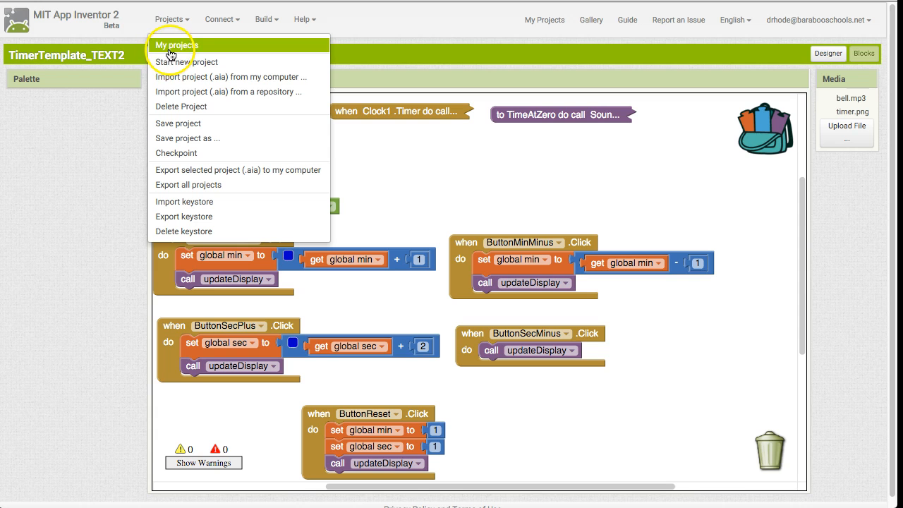
- Reopen TimerTemplate_TEXT2_moreButton from the My Projects list
{"action": "left_click", "coordinate": [176, 45]}
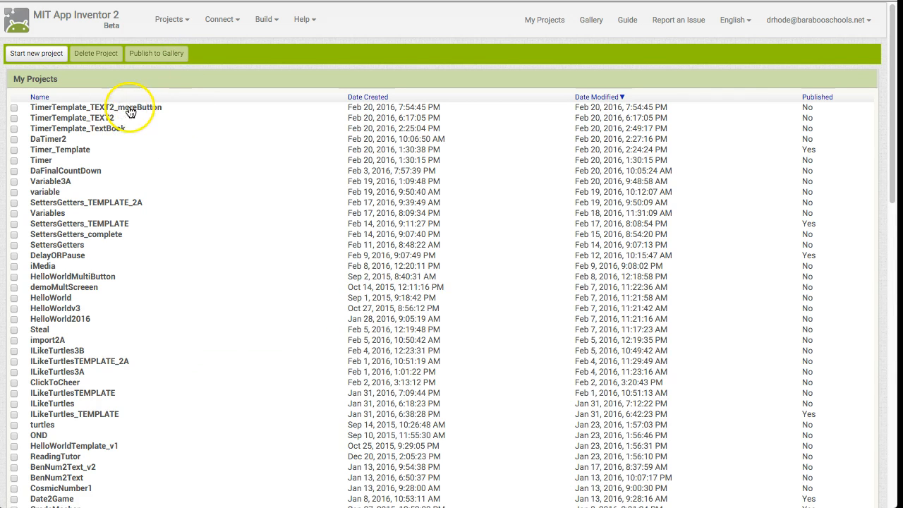
{"action": "mouse_move", "coordinate": [160, 113]}
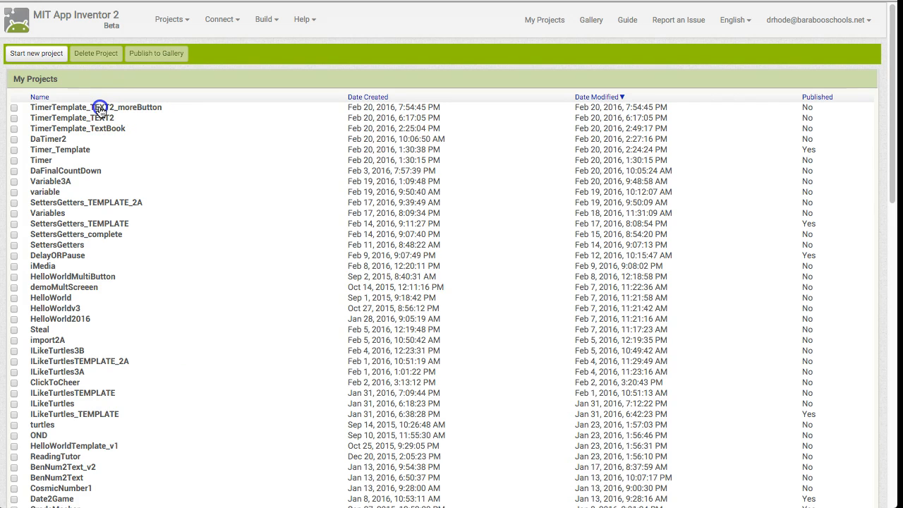
{"action": "left_click", "coordinate": [95, 107]}
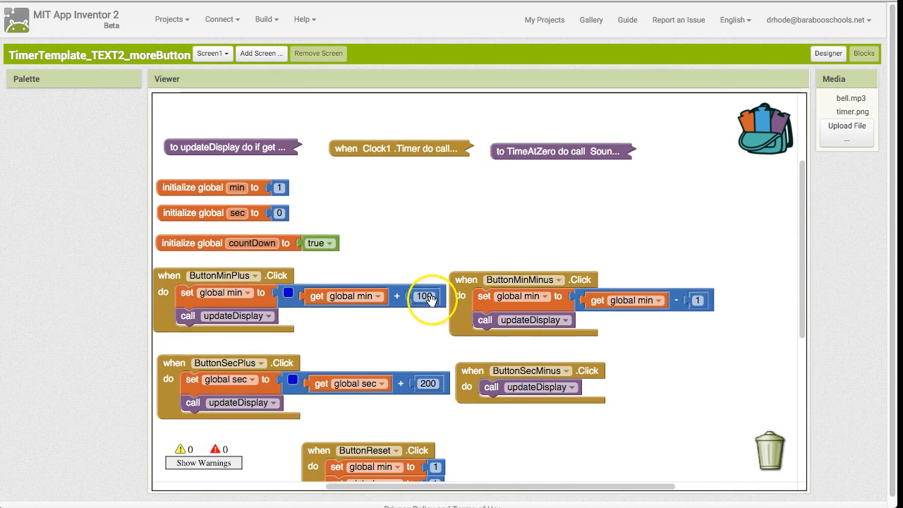
{"action": "mouse_move", "coordinate": [402, 340]}
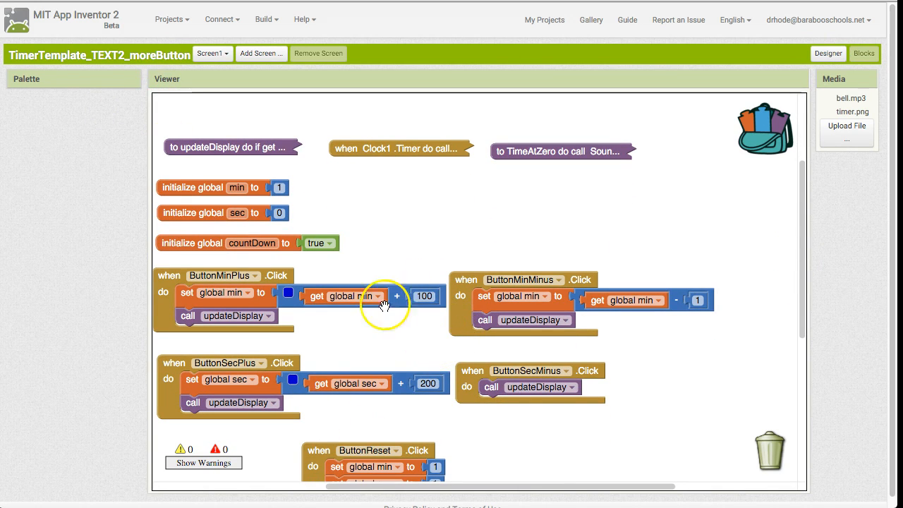
{"action": "mouse_move", "coordinate": [799, 277]}
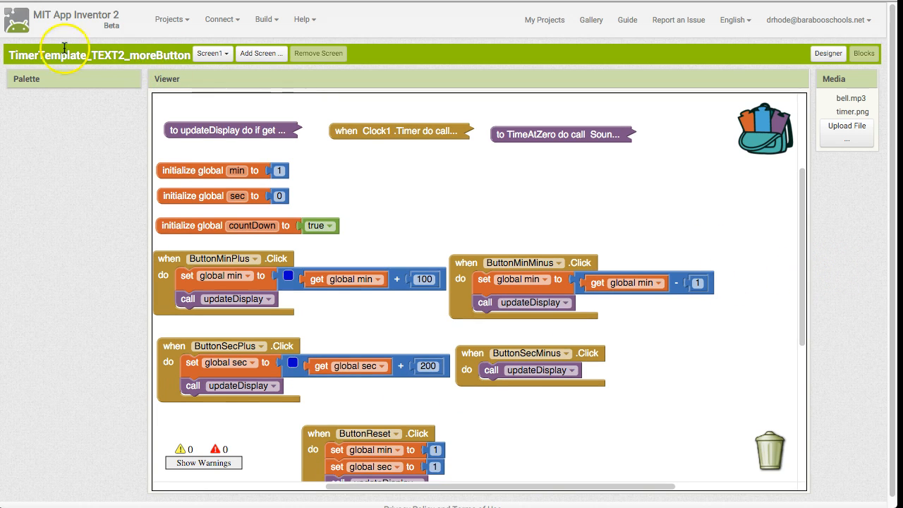
{"action": "mouse_move", "coordinate": [134, 55]}
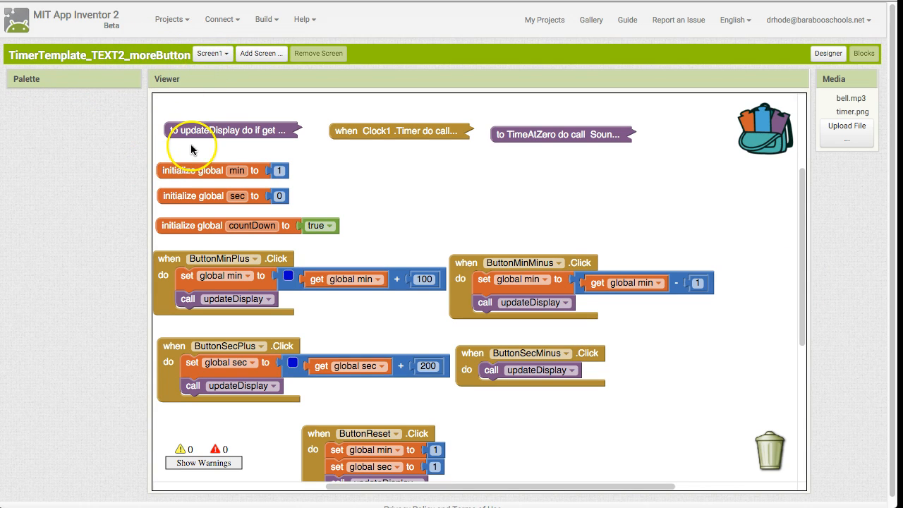
{"action": "mouse_move", "coordinate": [243, 134]}
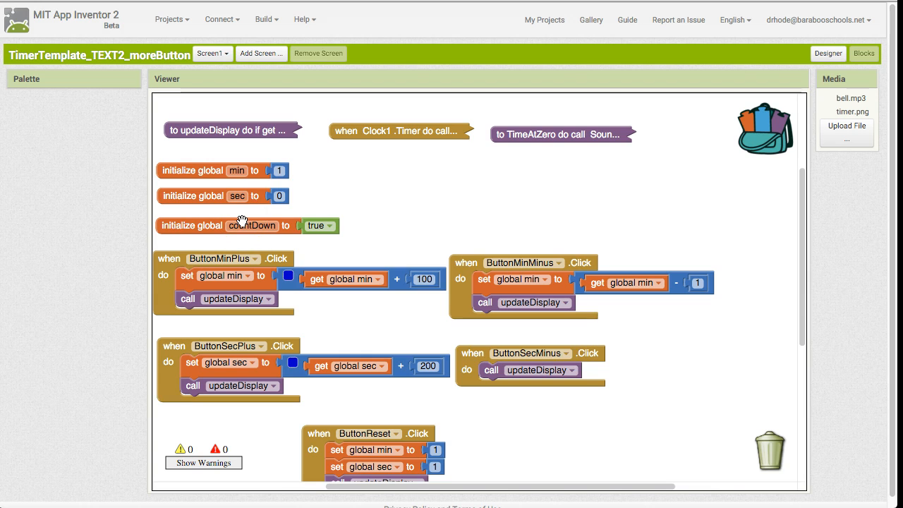
{"action": "mouse_move", "coordinate": [596, 314]}
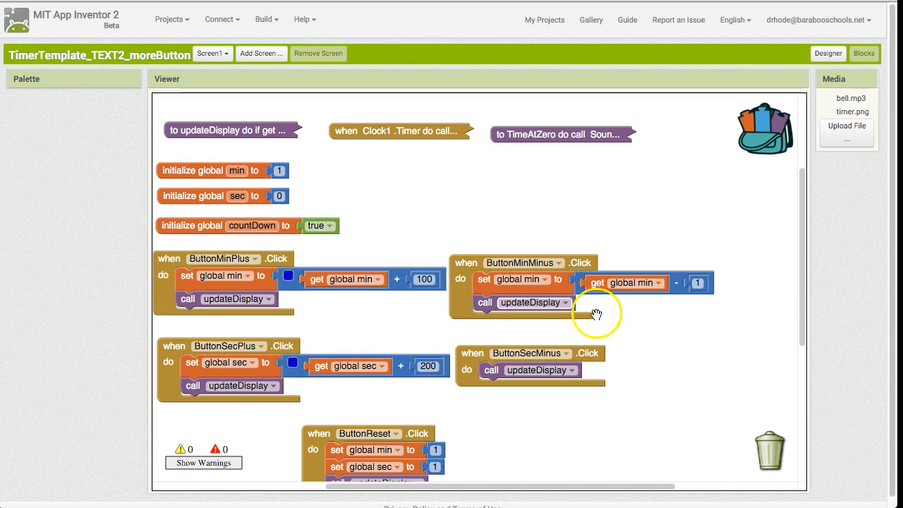
{"action": "mouse_move", "coordinate": [413, 280]}
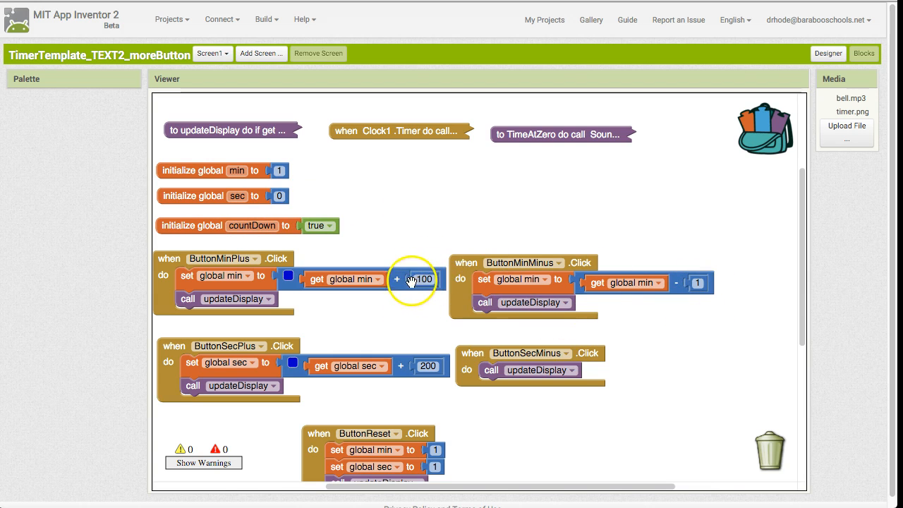
{"action": "mouse_move", "coordinate": [230, 170]}
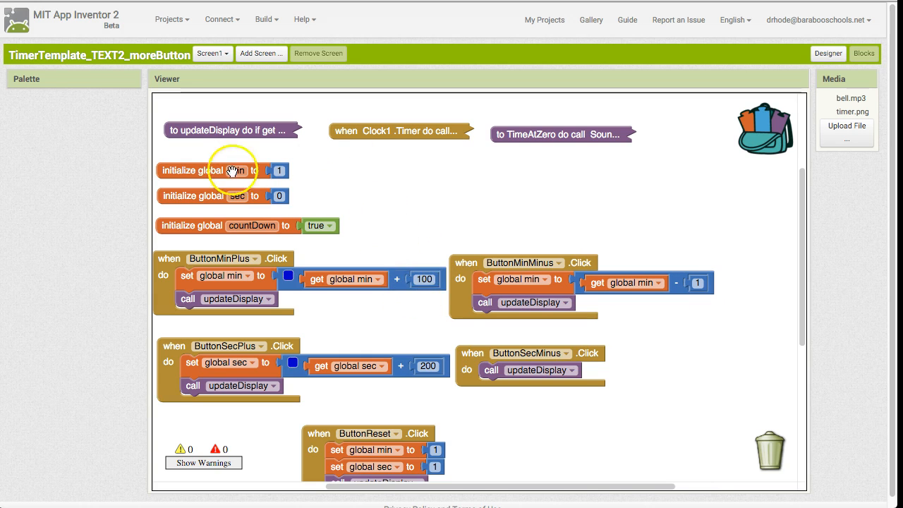
{"action": "mouse_move", "coordinate": [817, 257]}
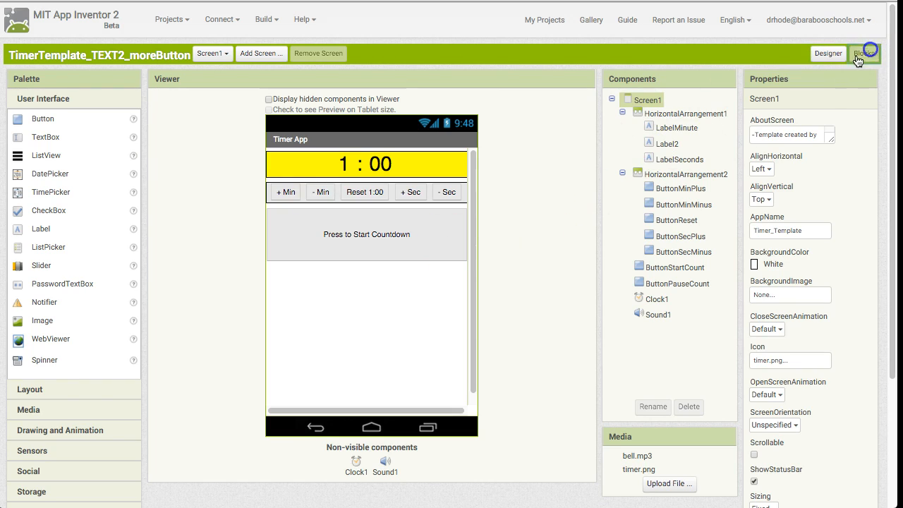
- Save a checkpoint of the moreButton project, accepting the default checkpoint name
{"action": "left_click", "coordinate": [864, 54]}
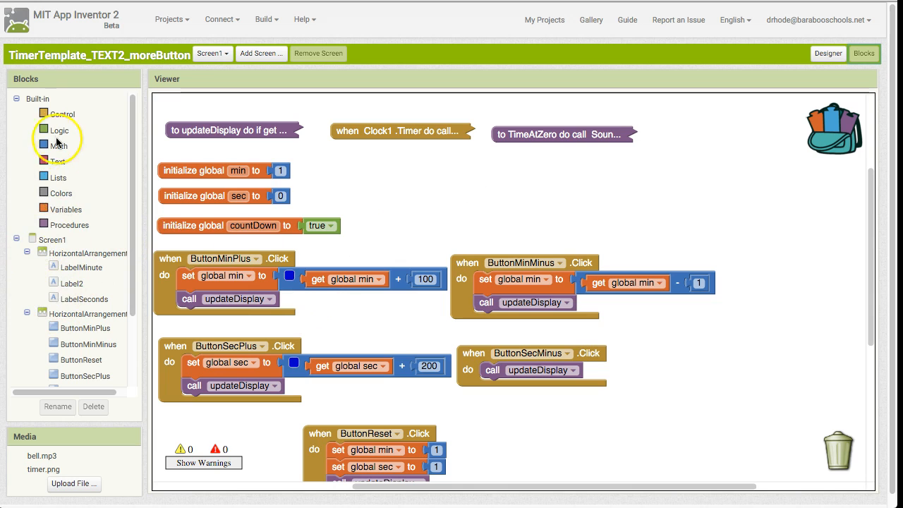
{"action": "left_click", "coordinate": [62, 113]}
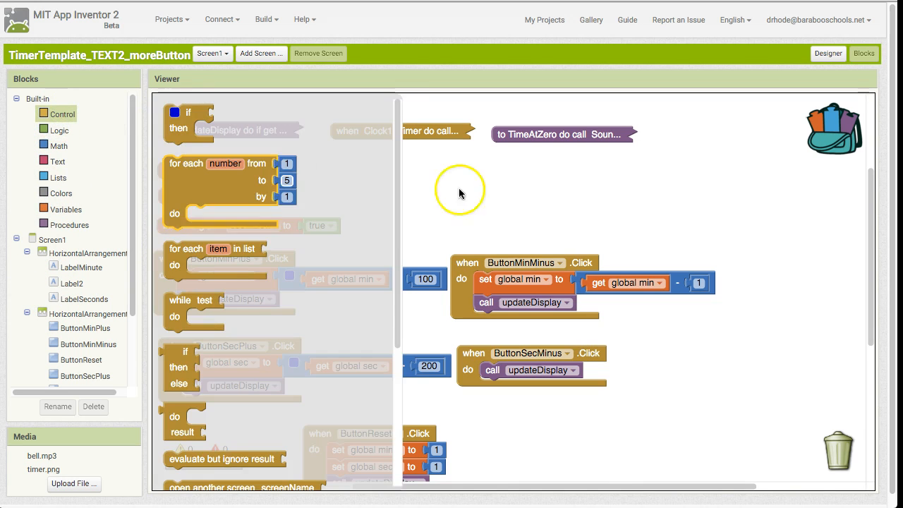
{"action": "left_click", "coordinate": [170, 19]}
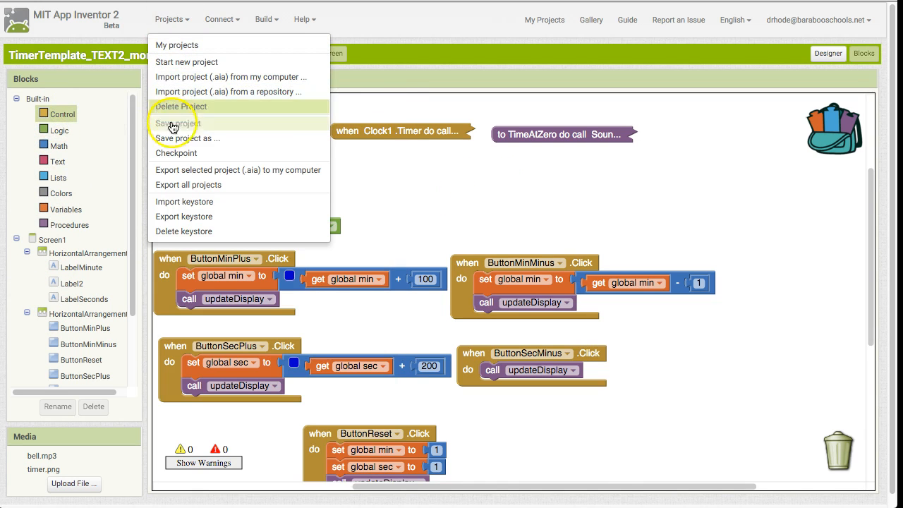
{"action": "left_click", "coordinate": [176, 153]}
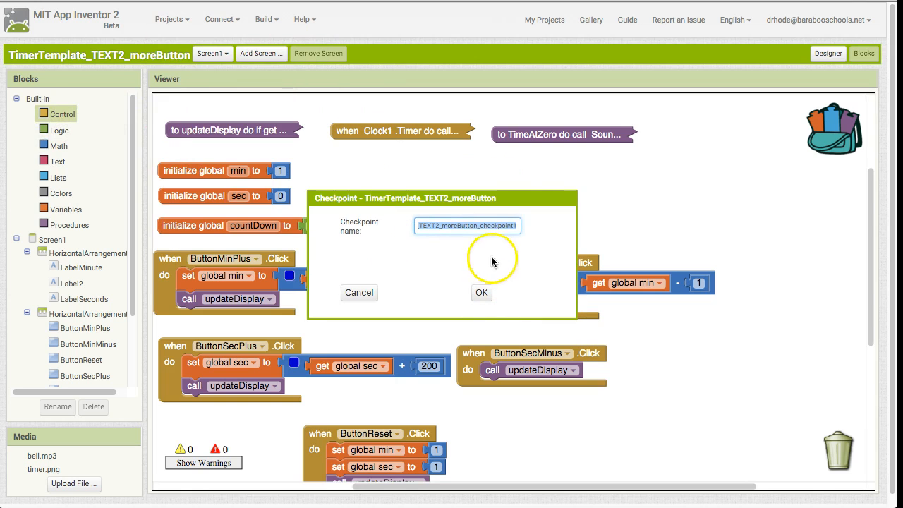
{"action": "mouse_move", "coordinate": [482, 292]}
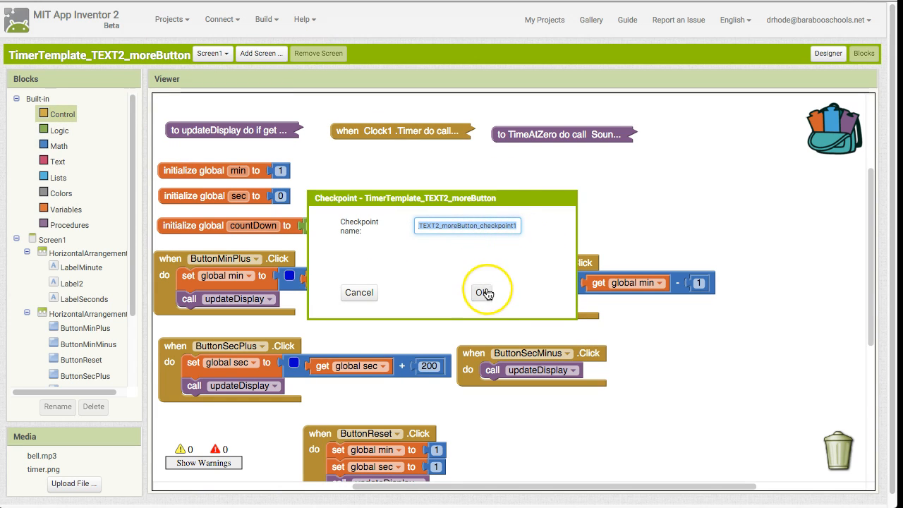
{"action": "left_click", "coordinate": [485, 292]}
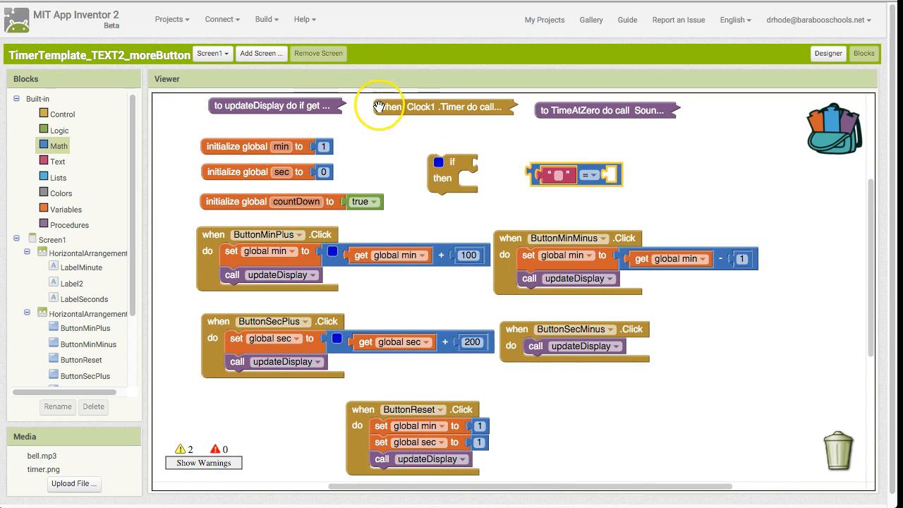
- Show My Projects with the checkpoint1 copy listed and reopen TimerTemplate_TEXT2_moreButton
{"action": "left_click", "coordinate": [173, 19]}
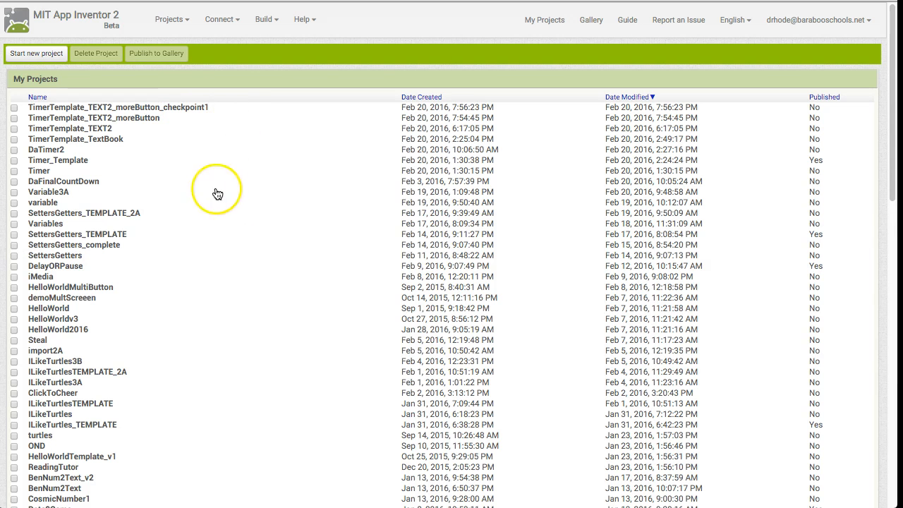
{"action": "mouse_move", "coordinate": [155, 107]}
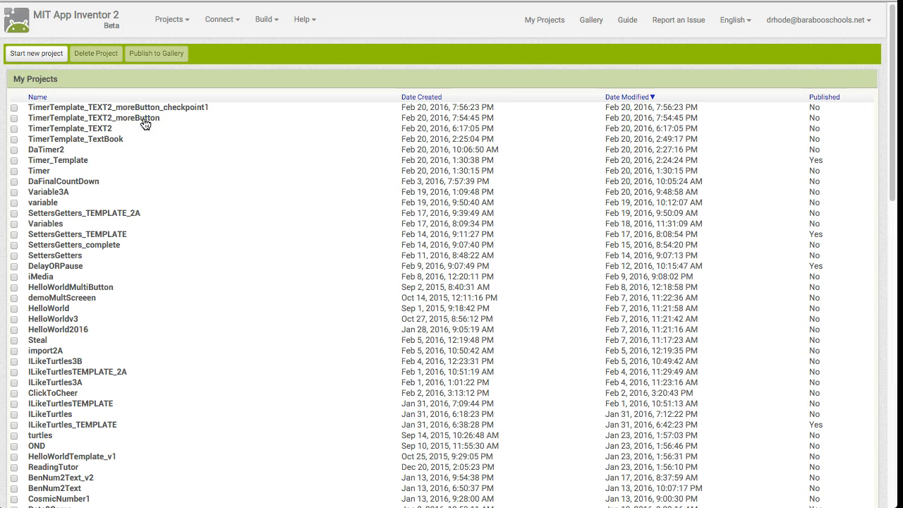
{"action": "left_click", "coordinate": [94, 117]}
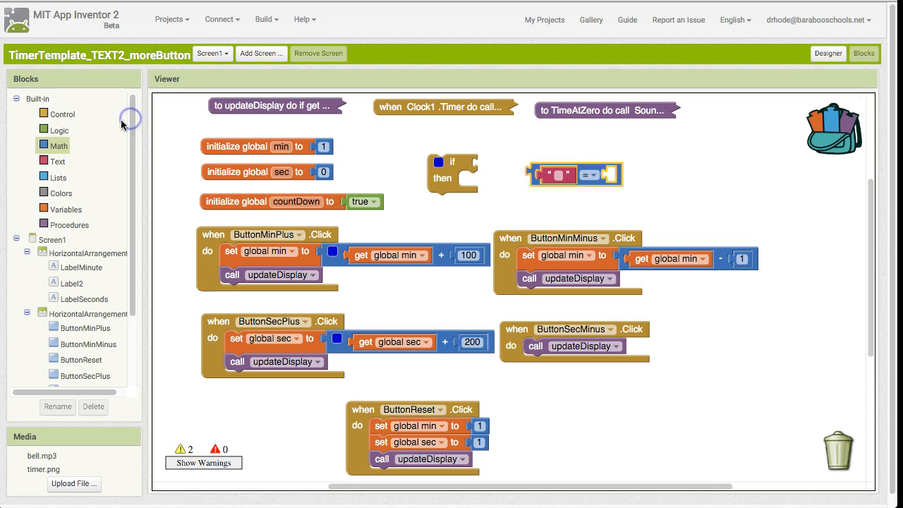
{"action": "mouse_move", "coordinate": [173, 19]}
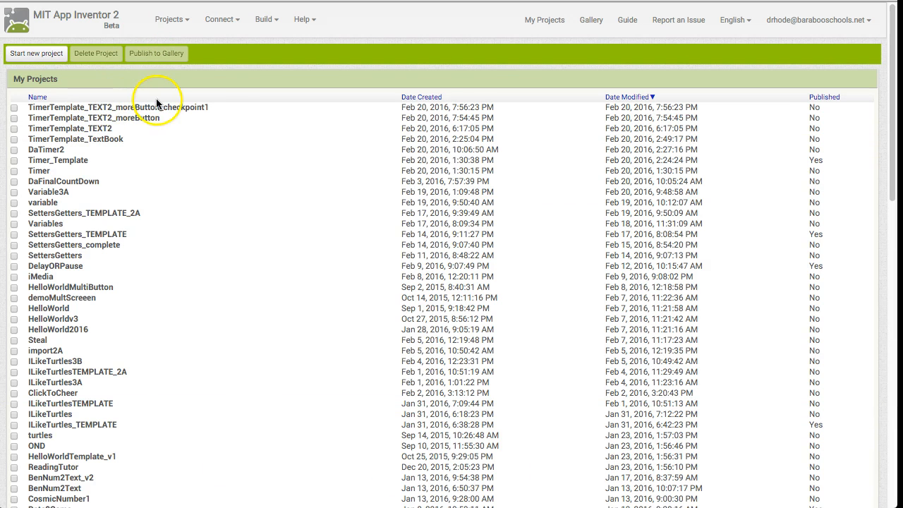
{"action": "mouse_move", "coordinate": [174, 112]}
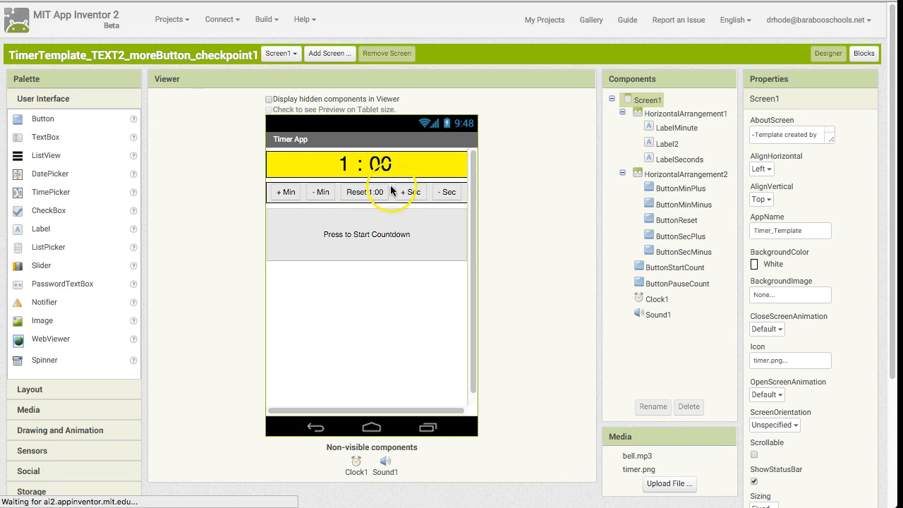
- View the checkpoint1 copy's blocks, then return to the My Projects list
{"action": "left_click", "coordinate": [864, 53]}
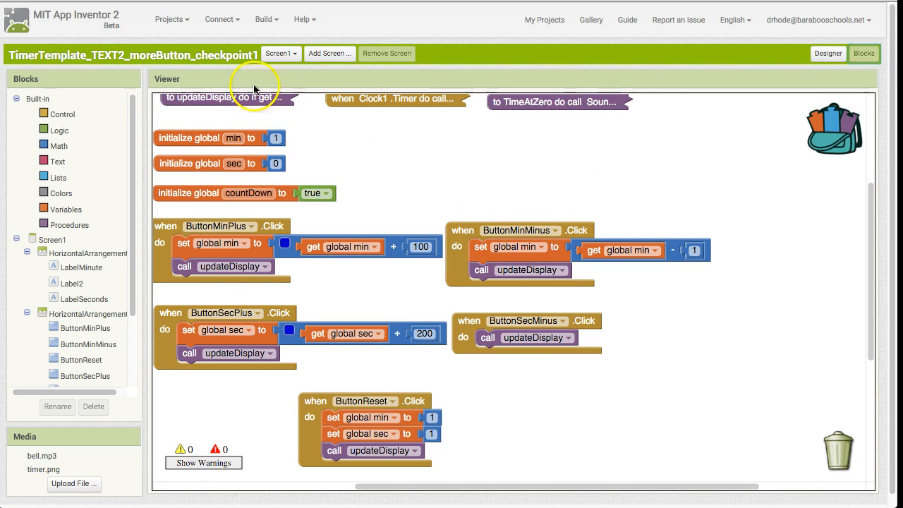
{"action": "left_click", "coordinate": [171, 19]}
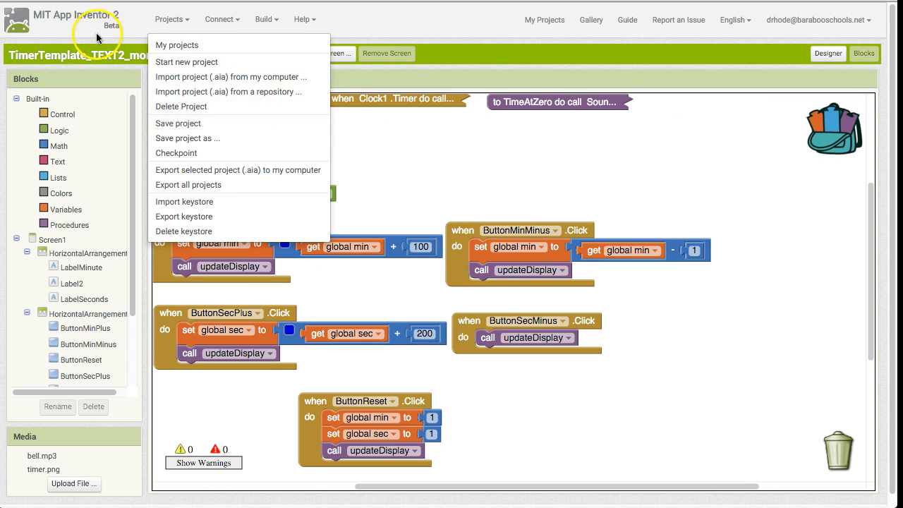
{"action": "left_click", "coordinate": [177, 44]}
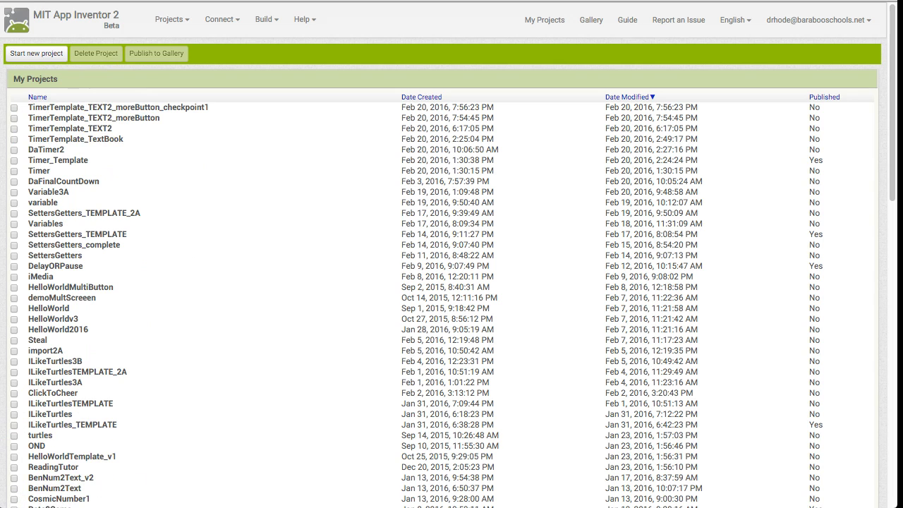
{"action": "mouse_move", "coordinate": [140, 466]}
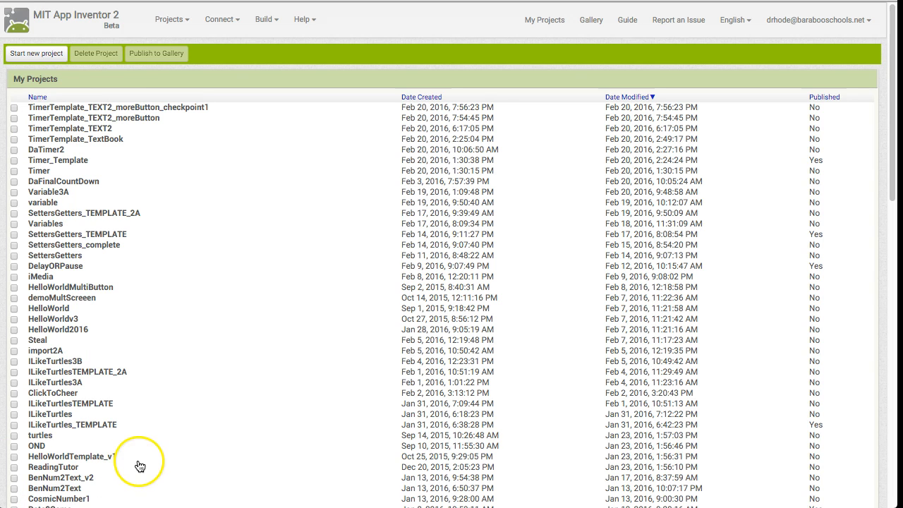